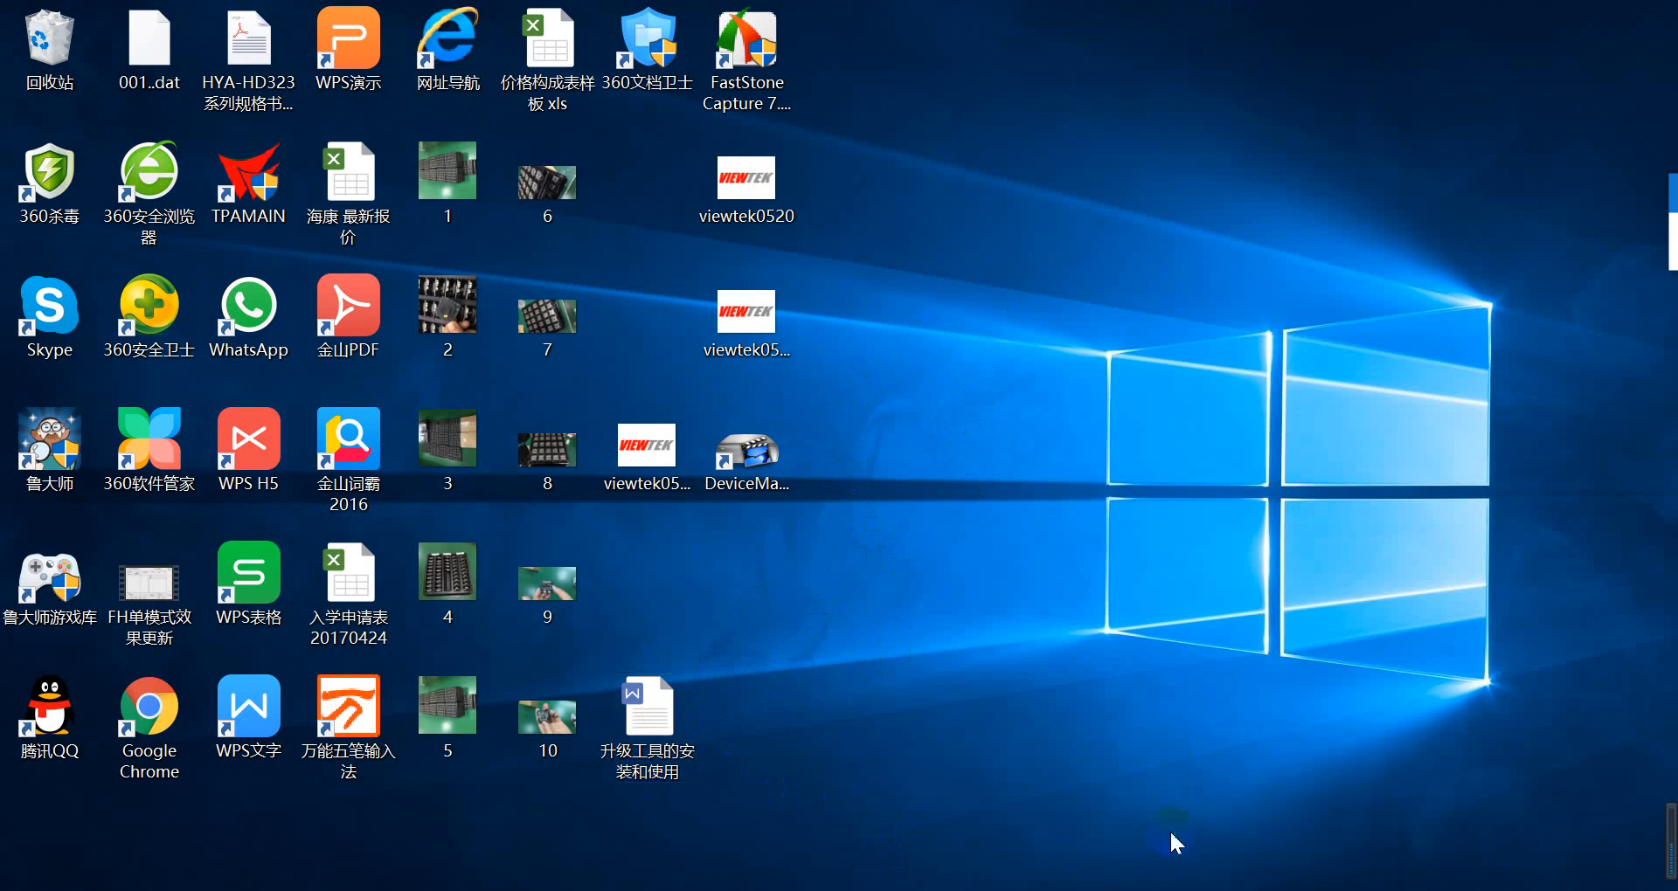
{"action": "mouse_move", "coordinate": [869, 725]}
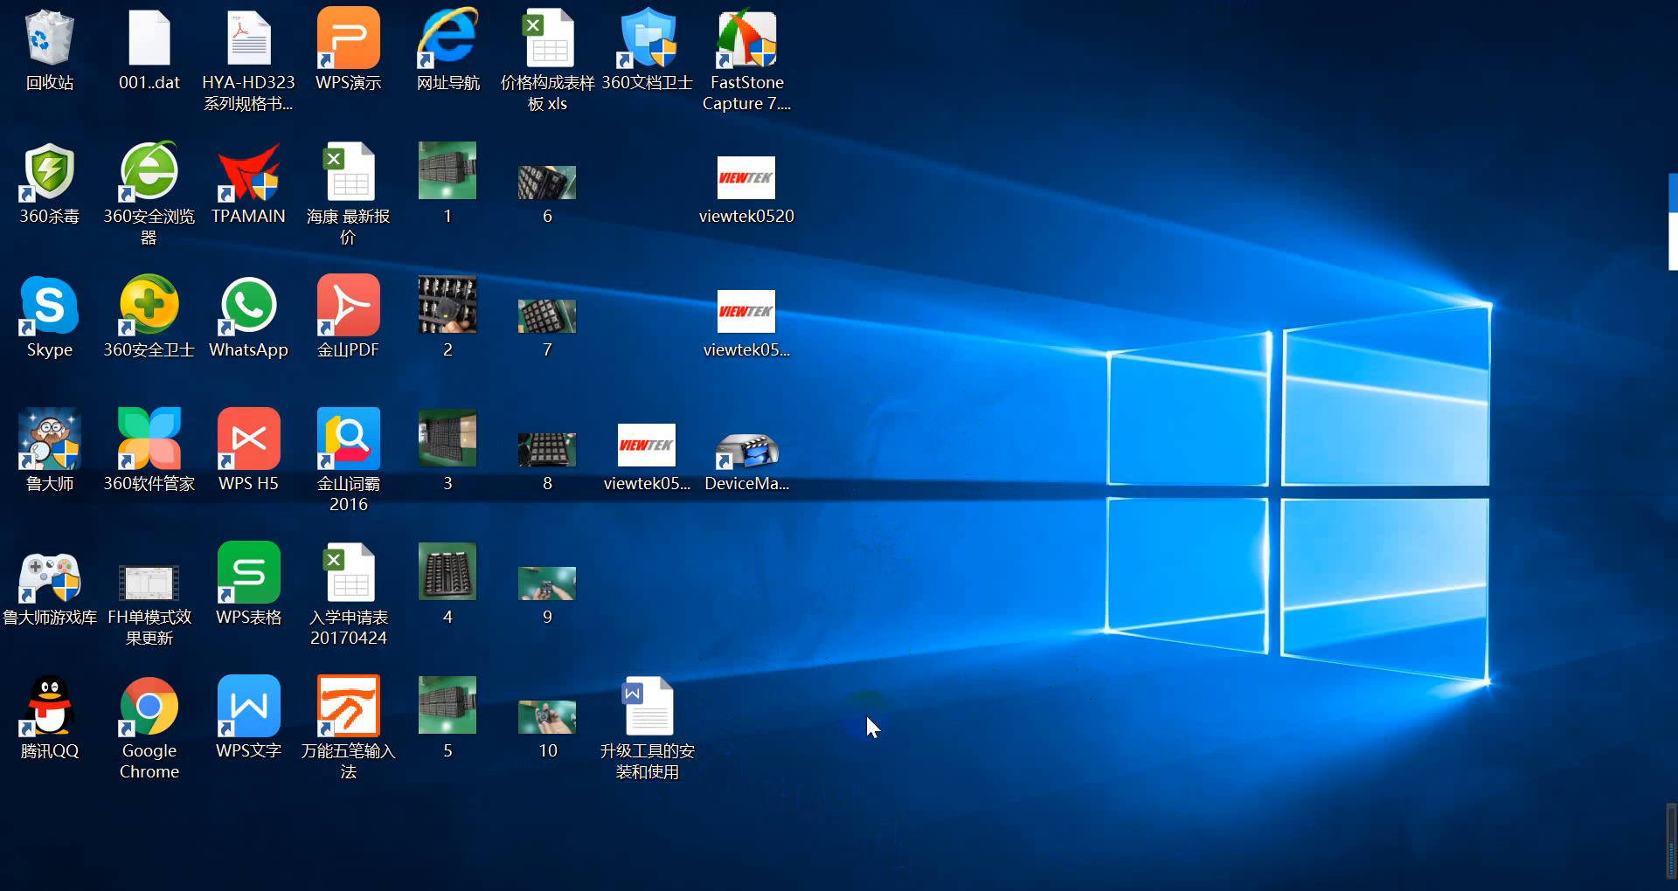
Open the upgrade tool guide document and scroll through it.
{"action": "left_click", "coordinate": [648, 711]}
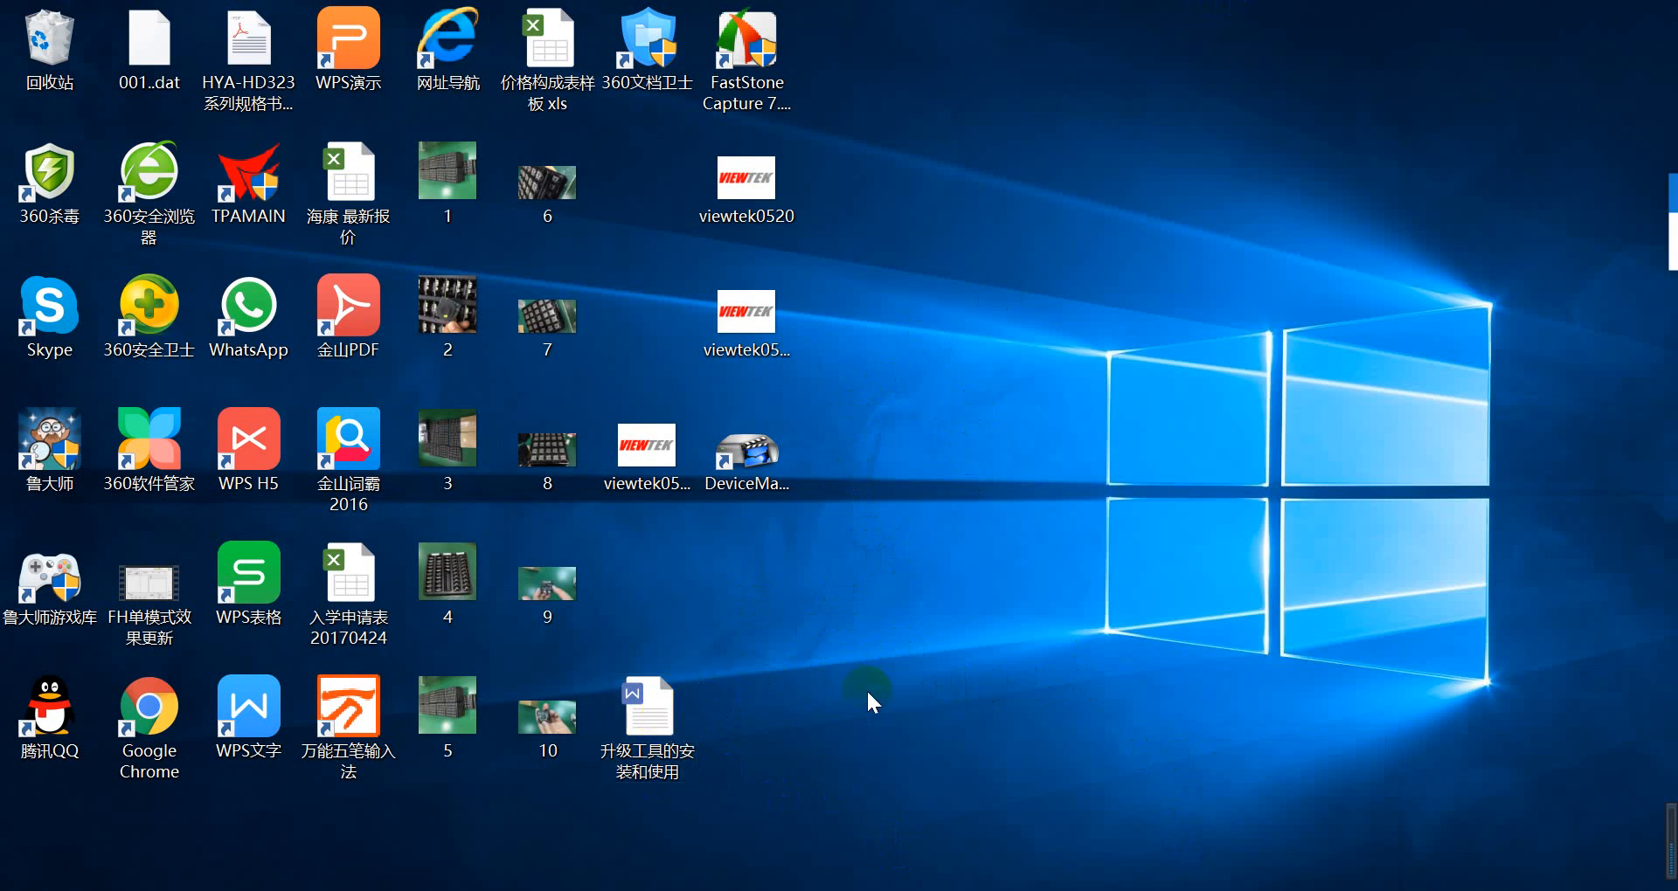
{"action": "mouse_move", "coordinate": [1035, 647]}
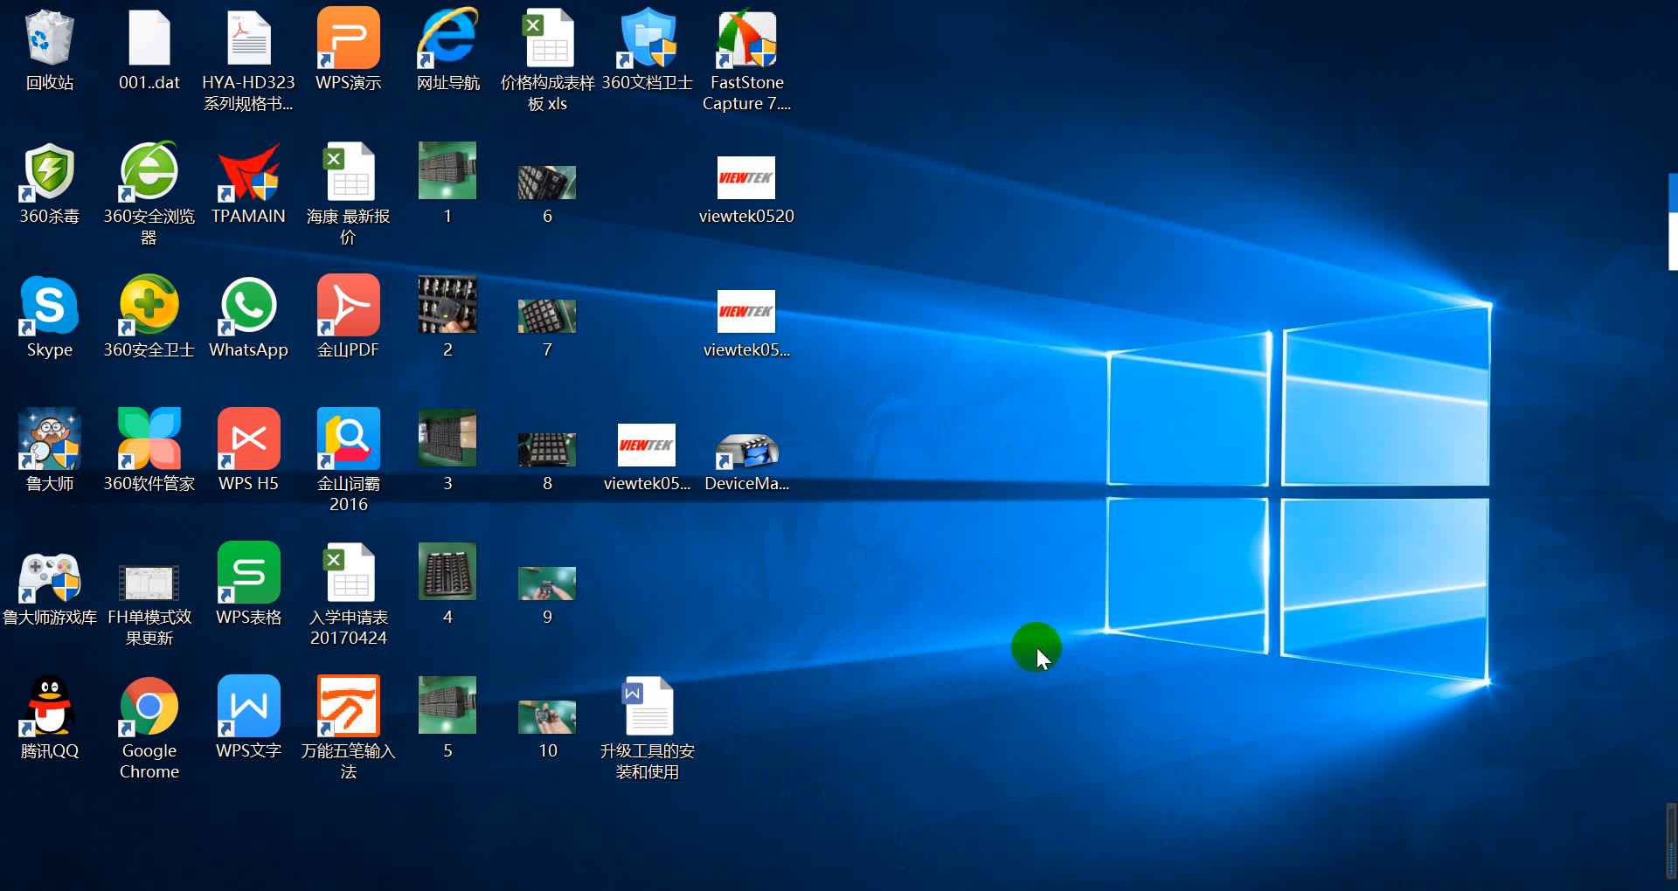
{"action": "left_click", "coordinate": [647, 715]}
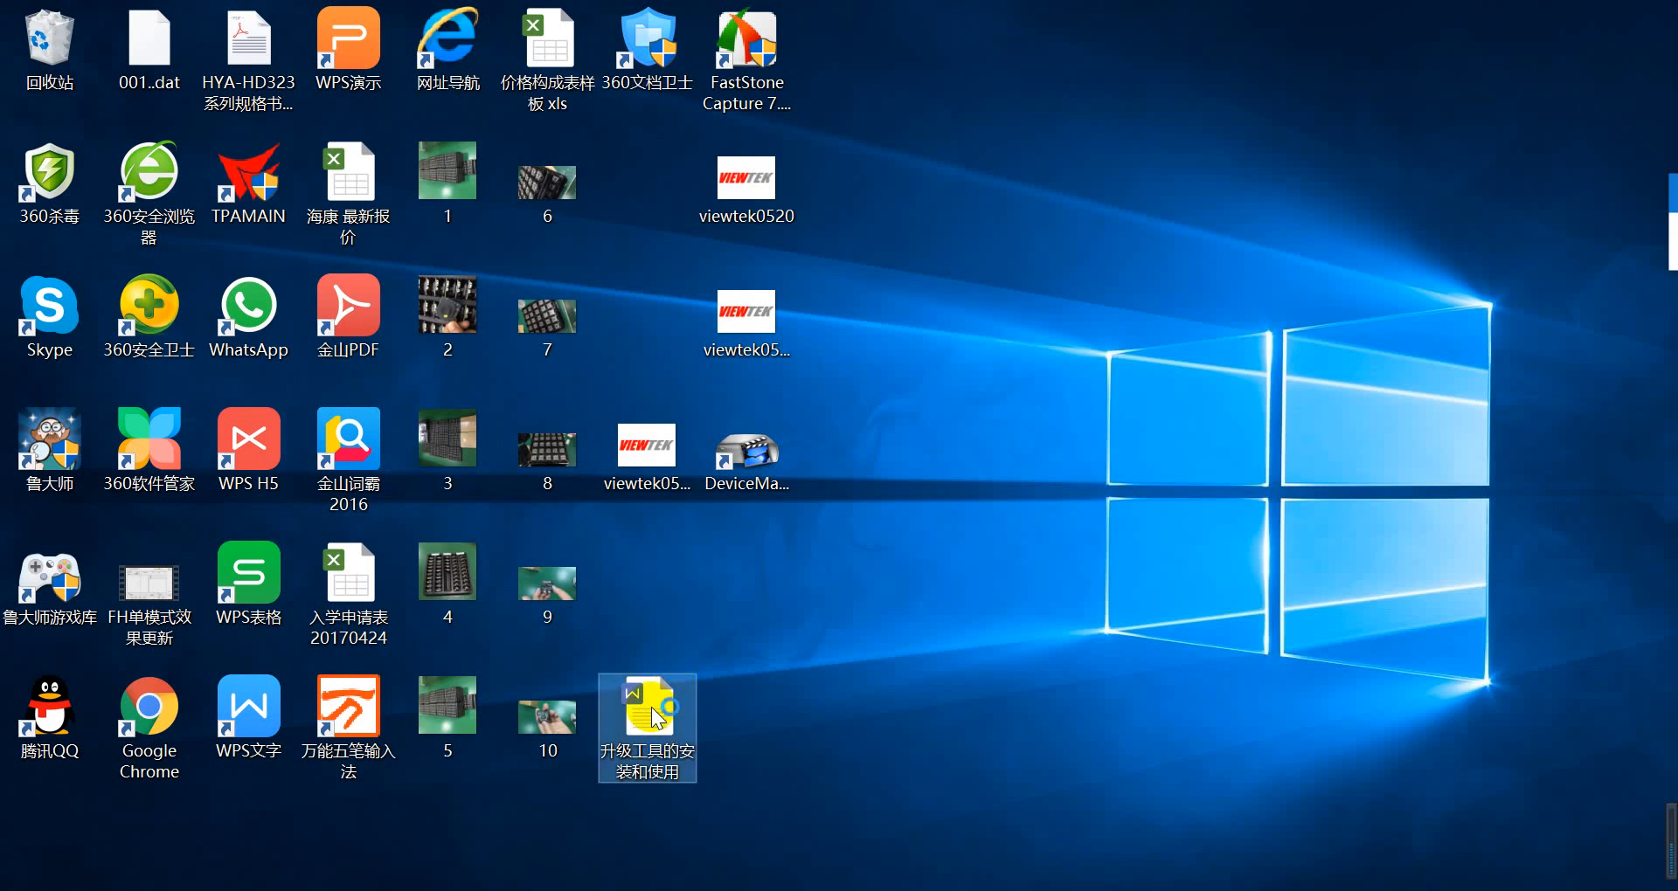
{"action": "double_click", "coordinate": [647, 721]}
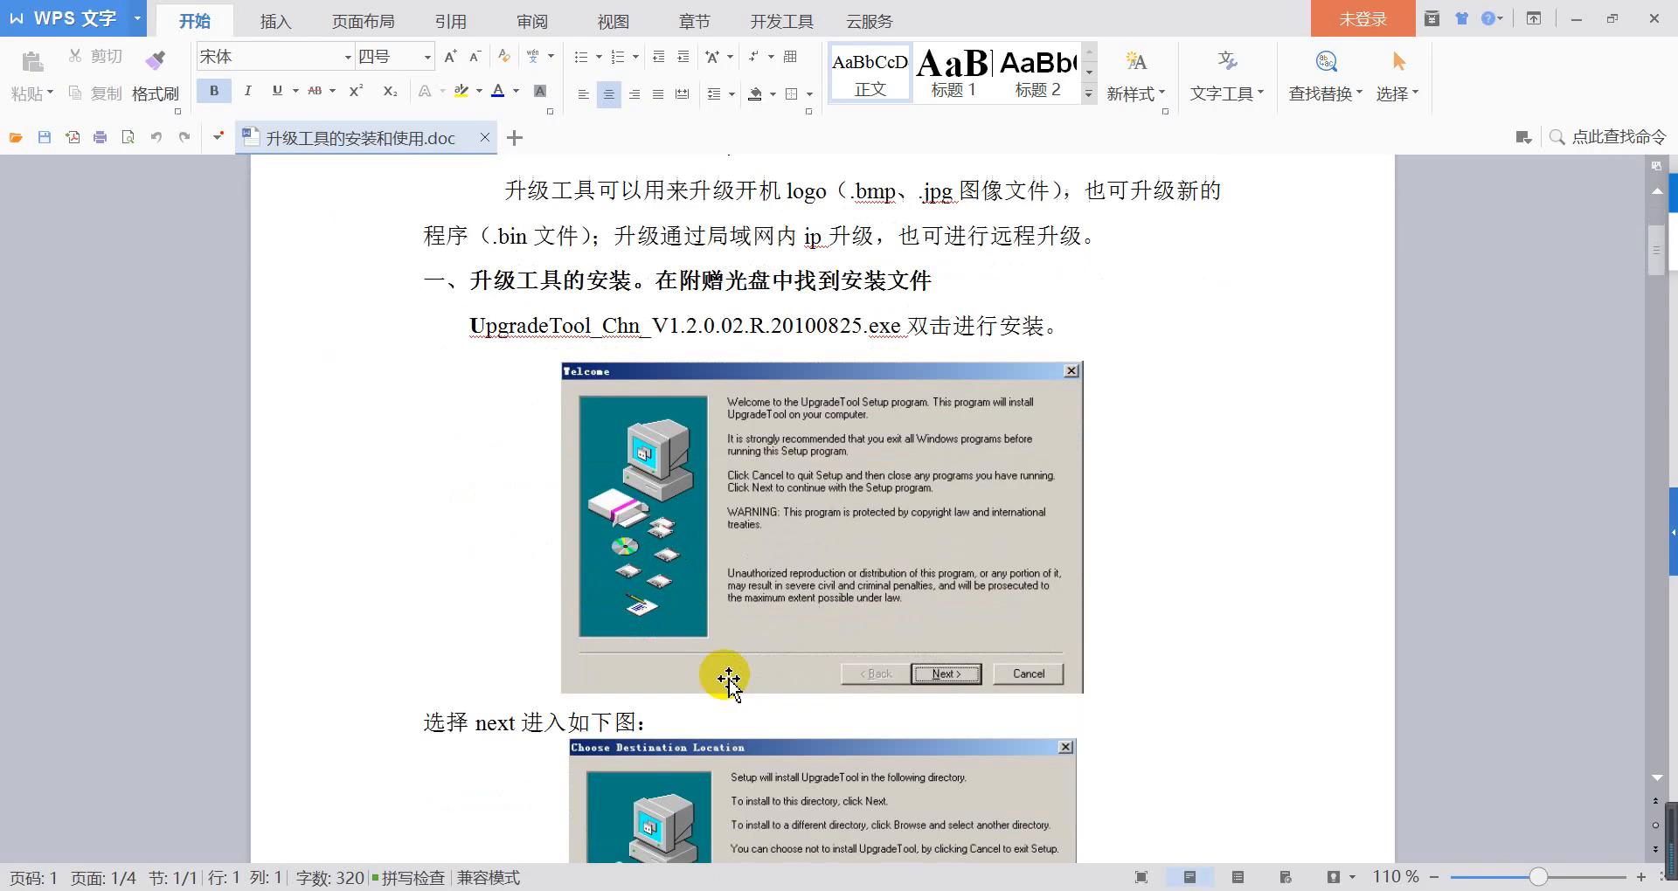
{"action": "scroll", "scroll_direction": "up", "scroll_amount": 3}
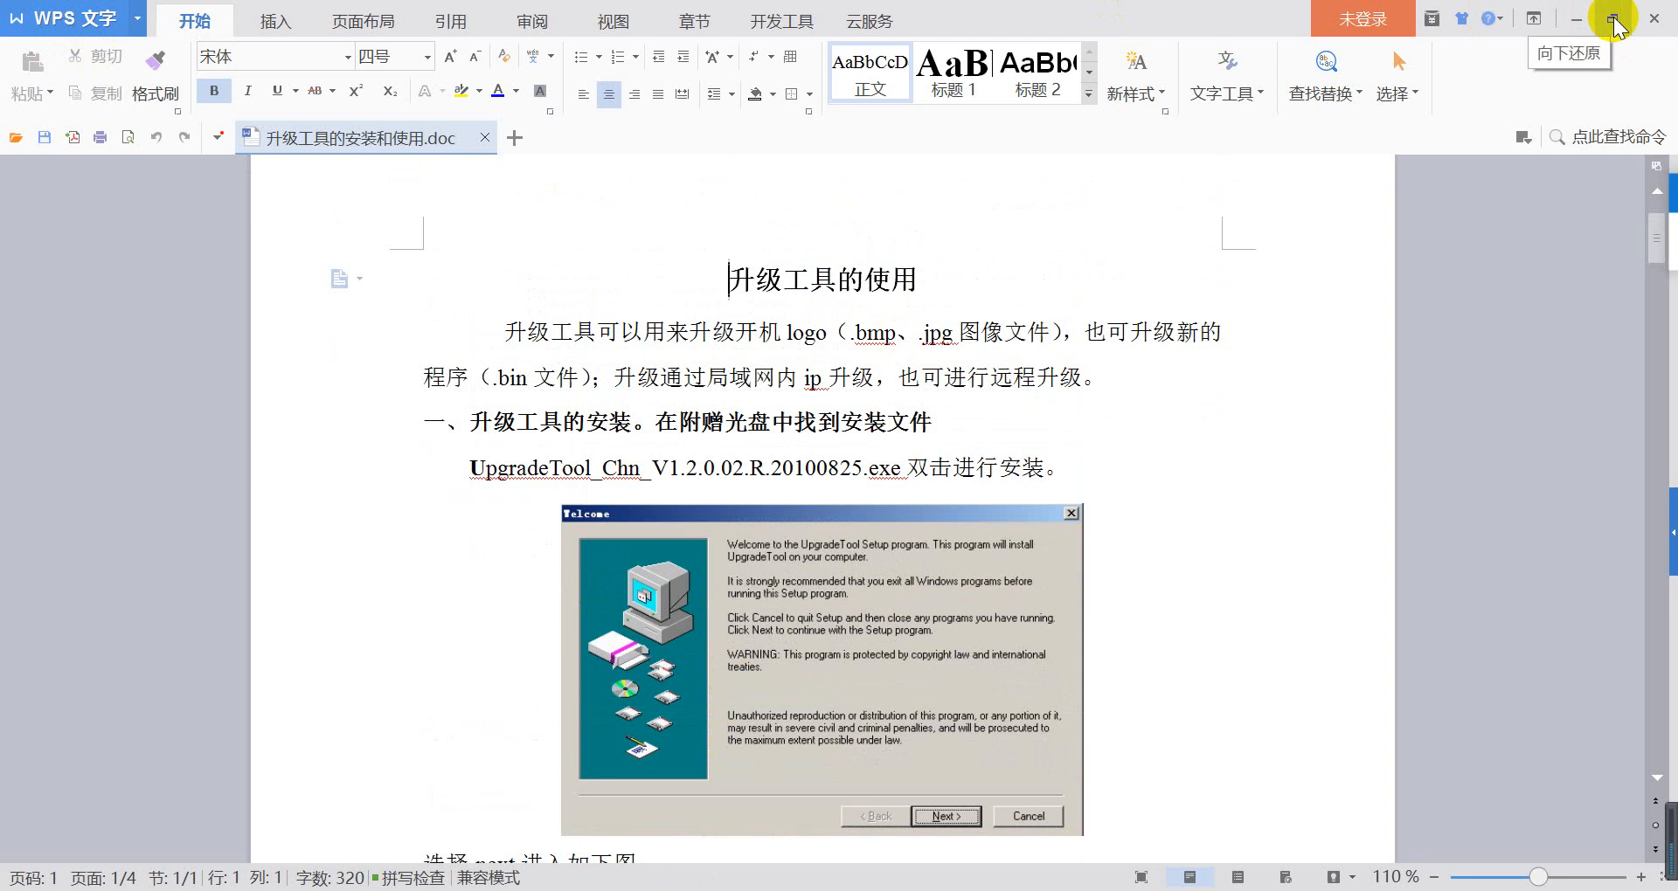
{"action": "scroll", "scroll_direction": "down", "scroll_amount": 3}
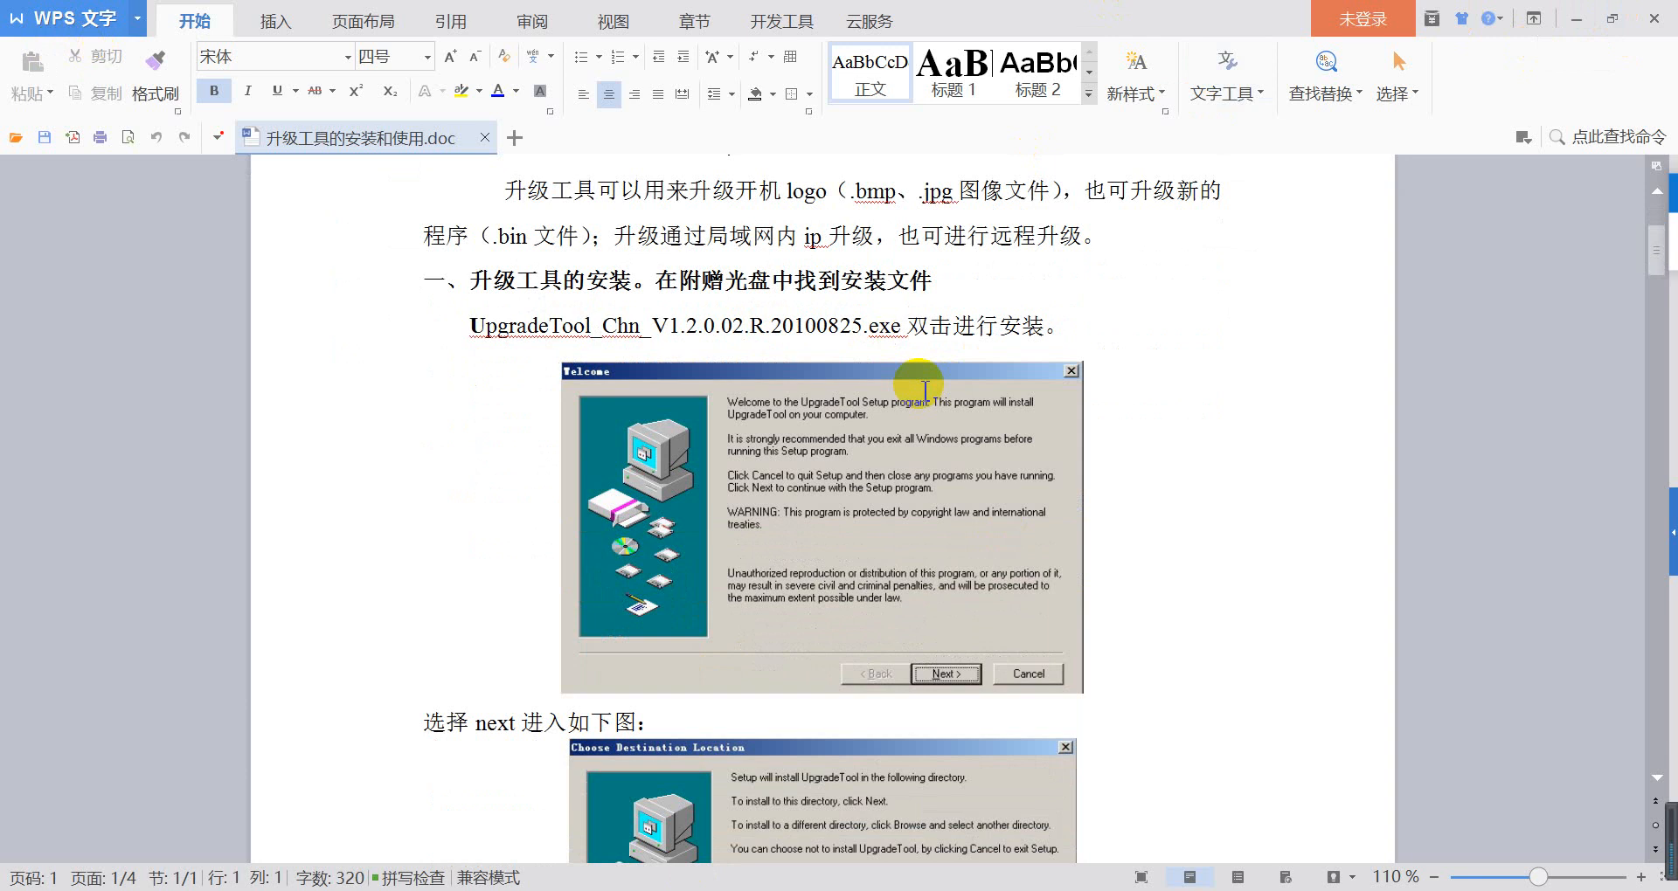
{"action": "scroll", "scroll_direction": "up", "scroll_amount": 3}
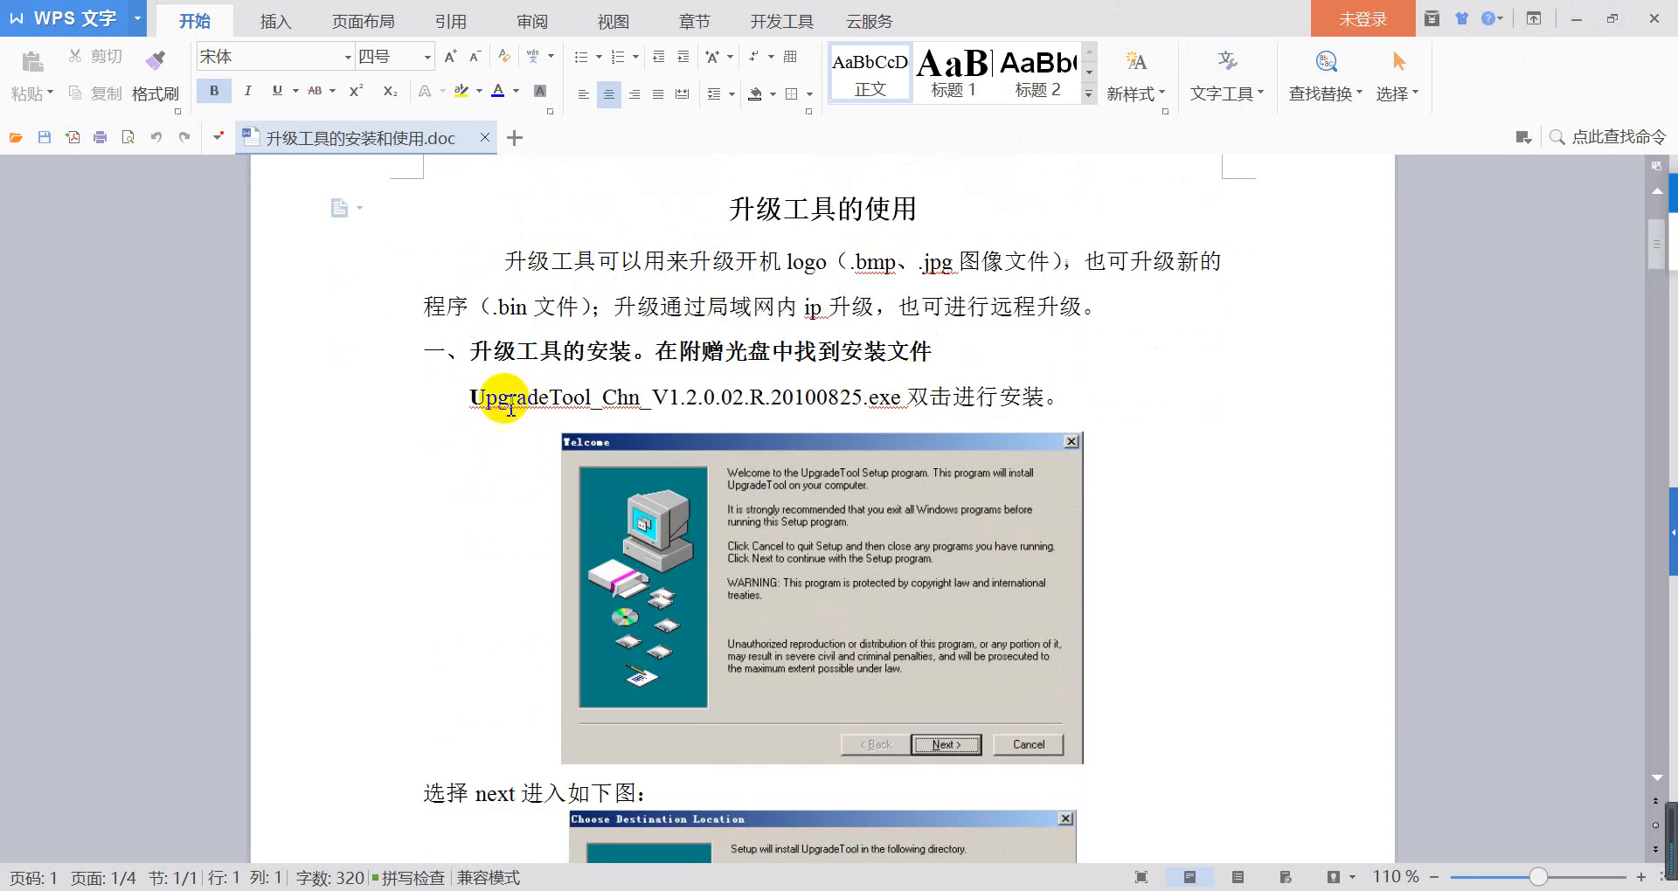
{"action": "mouse_move", "coordinate": [1641, 35]}
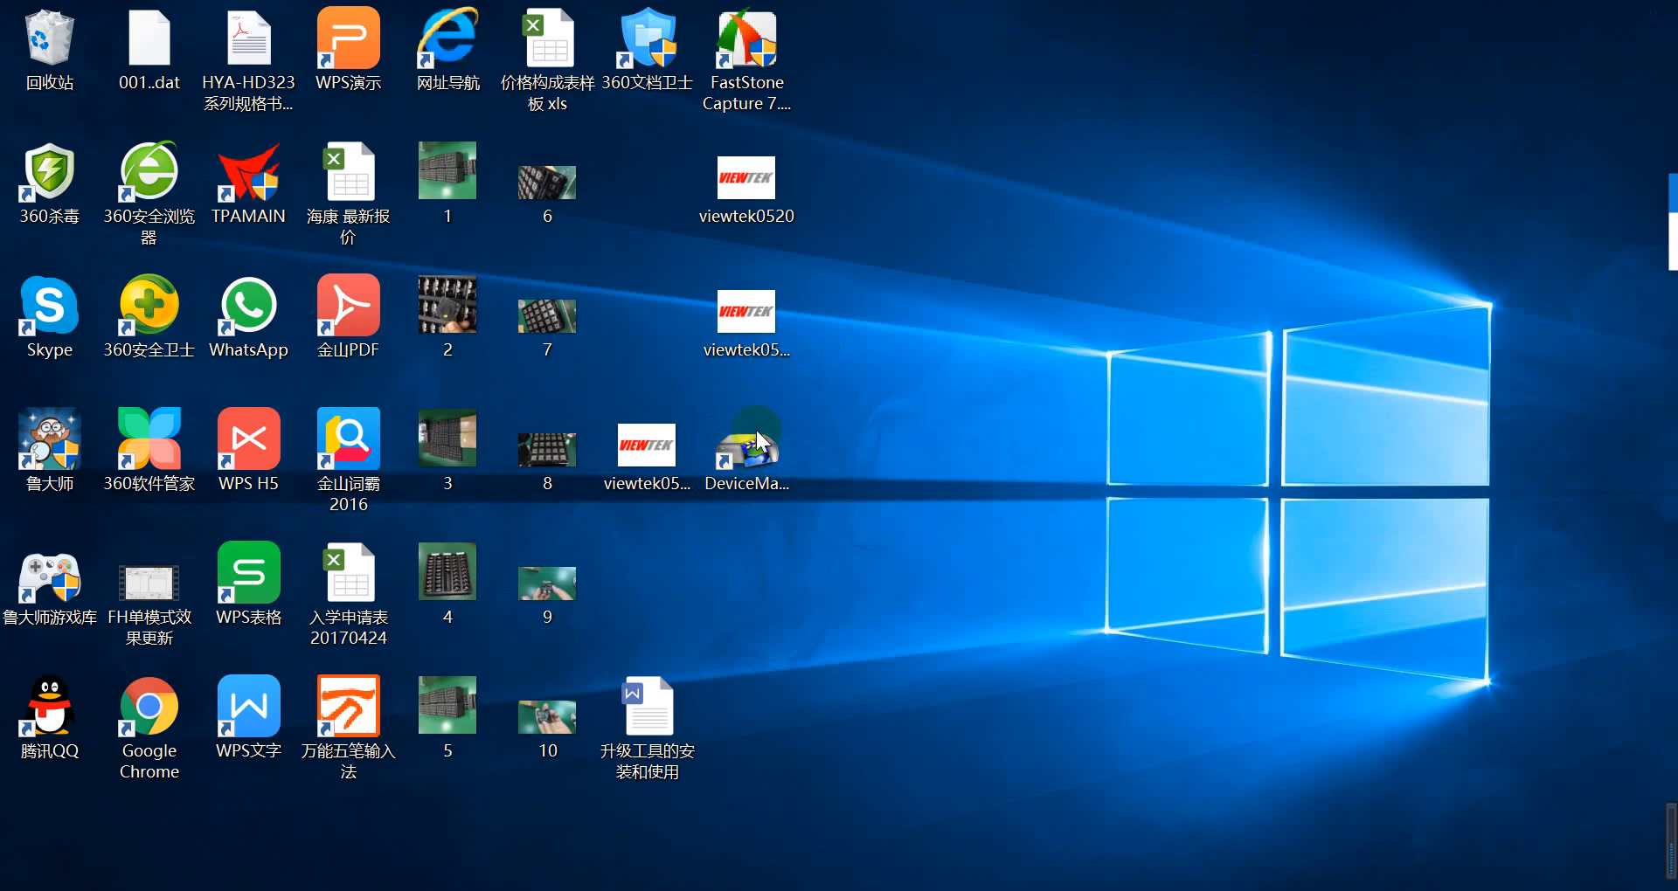
Launch DeviceManage, find the DVR at 192.168.1.10, and browse for the upgrade file.
{"action": "double_click", "coordinate": [745, 439]}
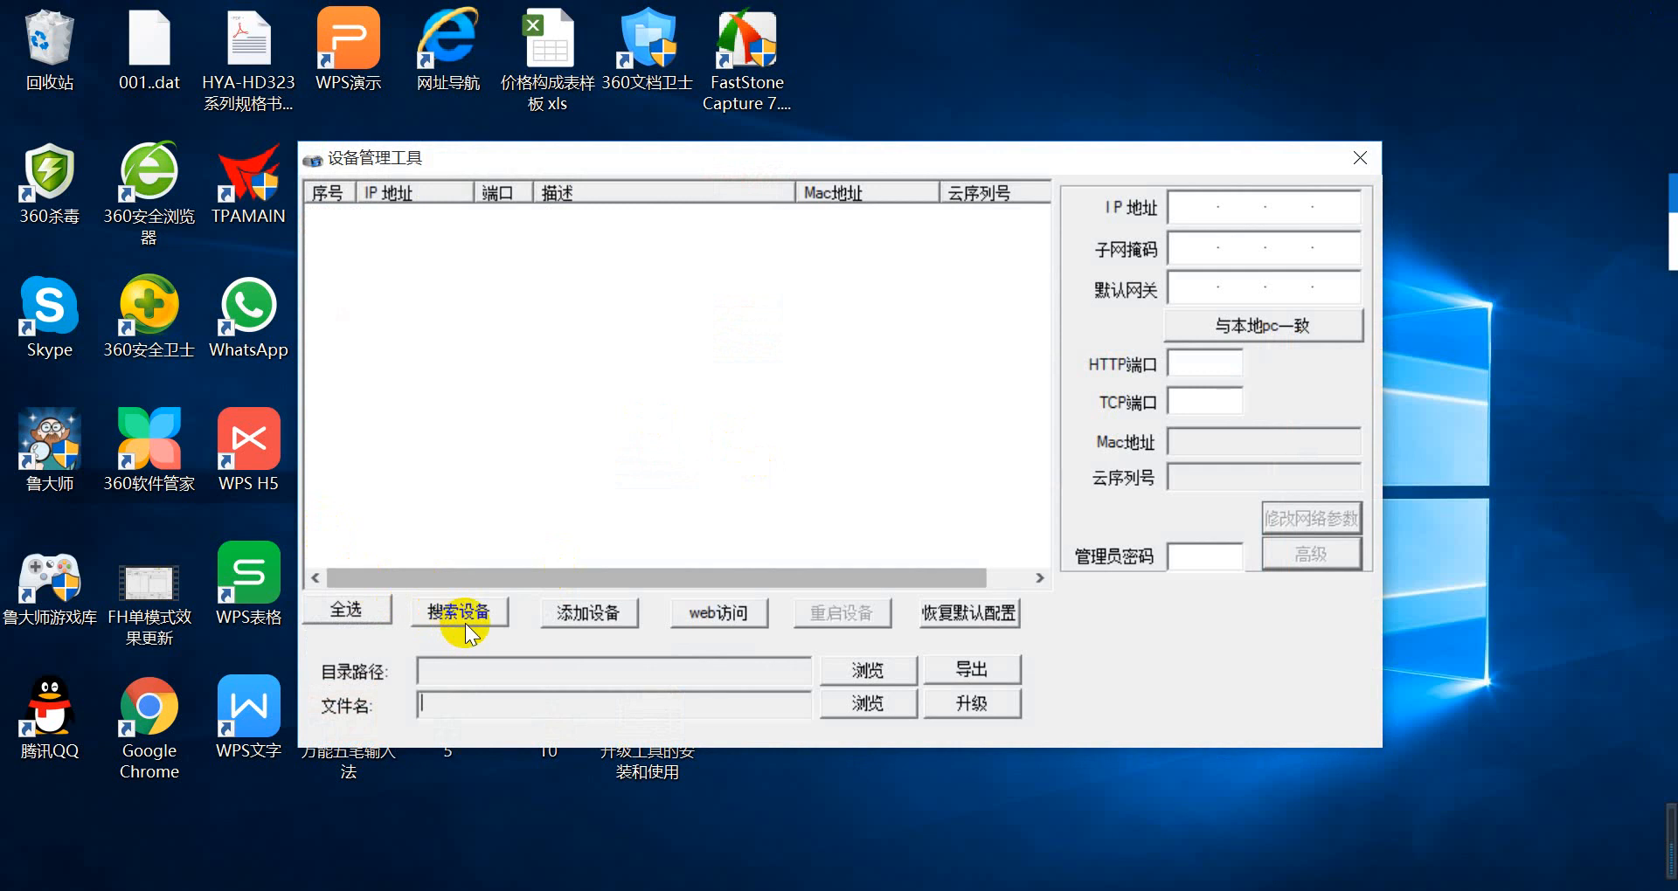
{"action": "left_click", "coordinate": [458, 613]}
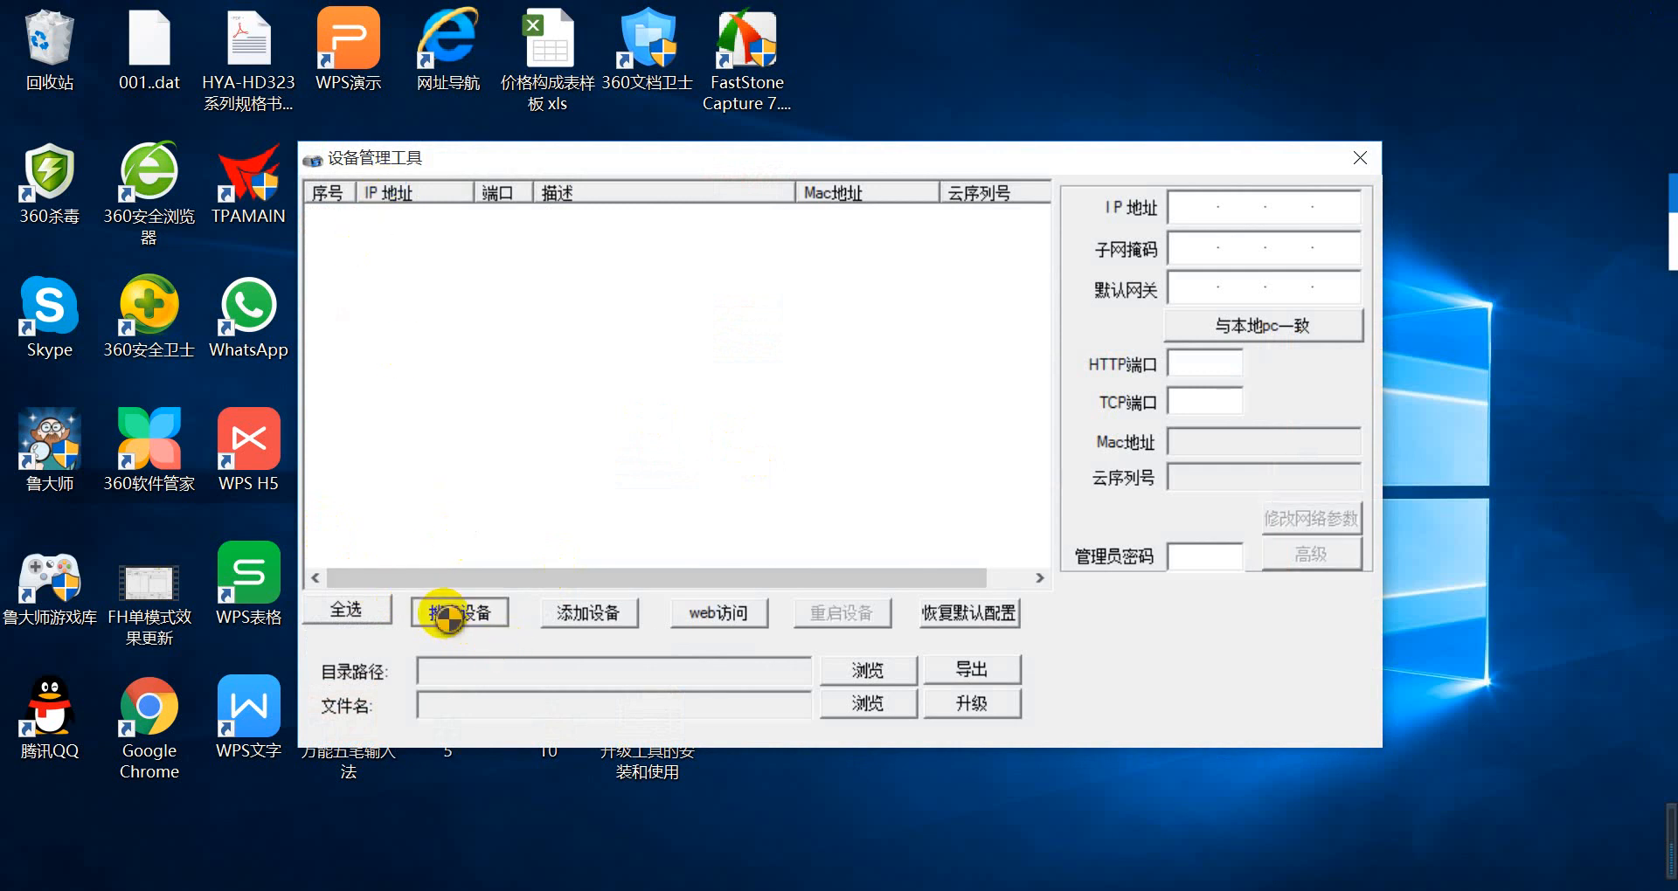
{"action": "left_click", "coordinate": [460, 611]}
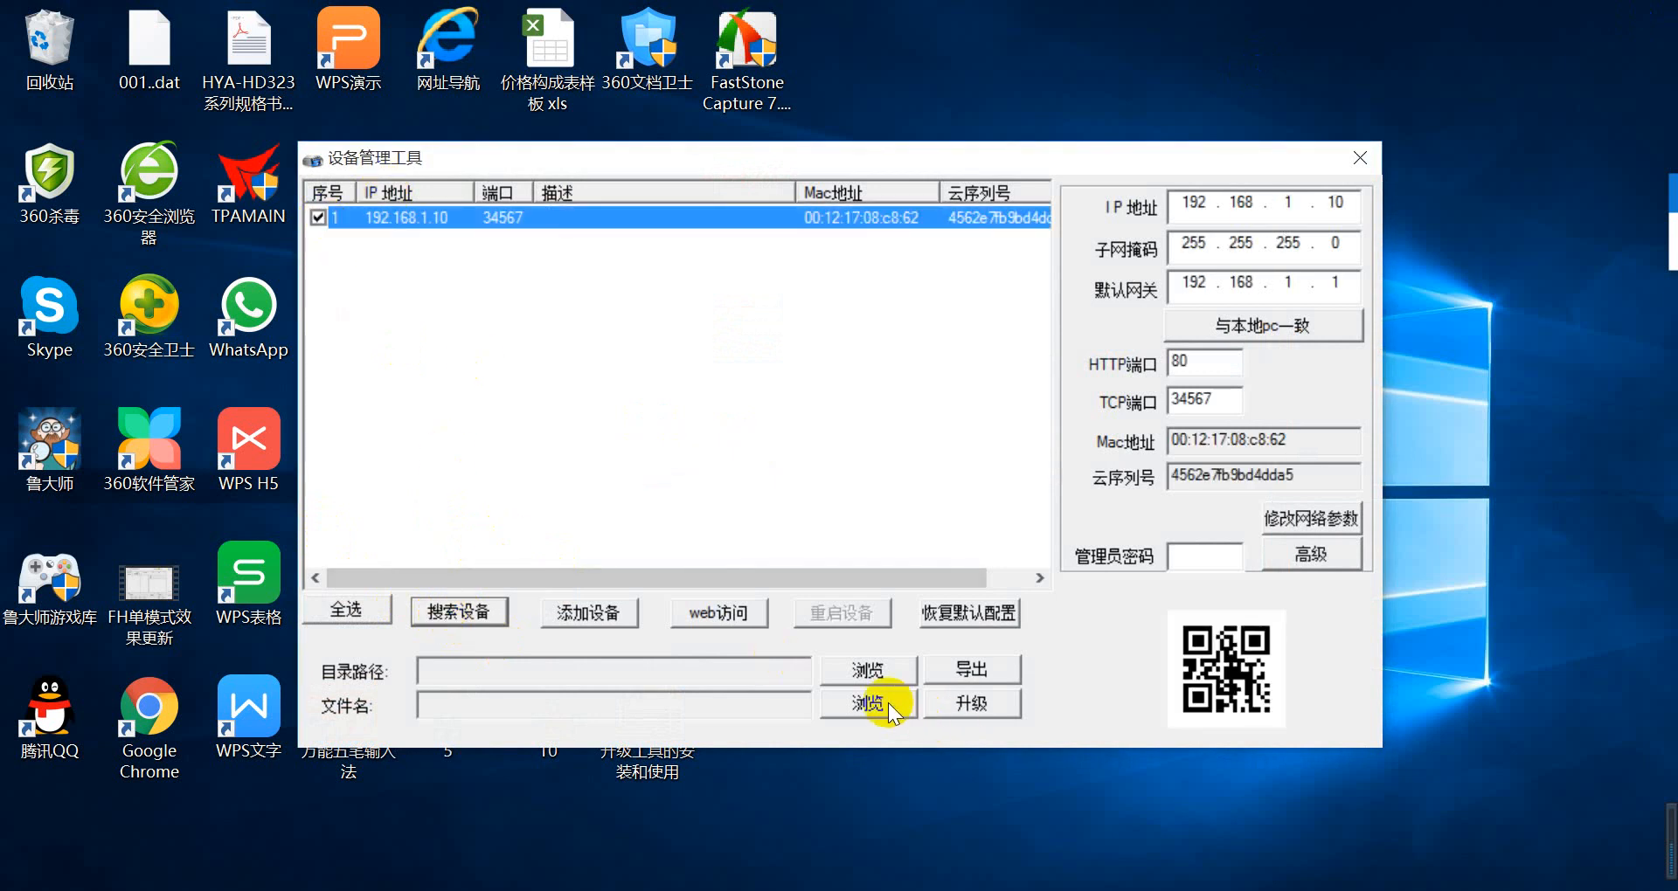
{"action": "left_click", "coordinate": [869, 705]}
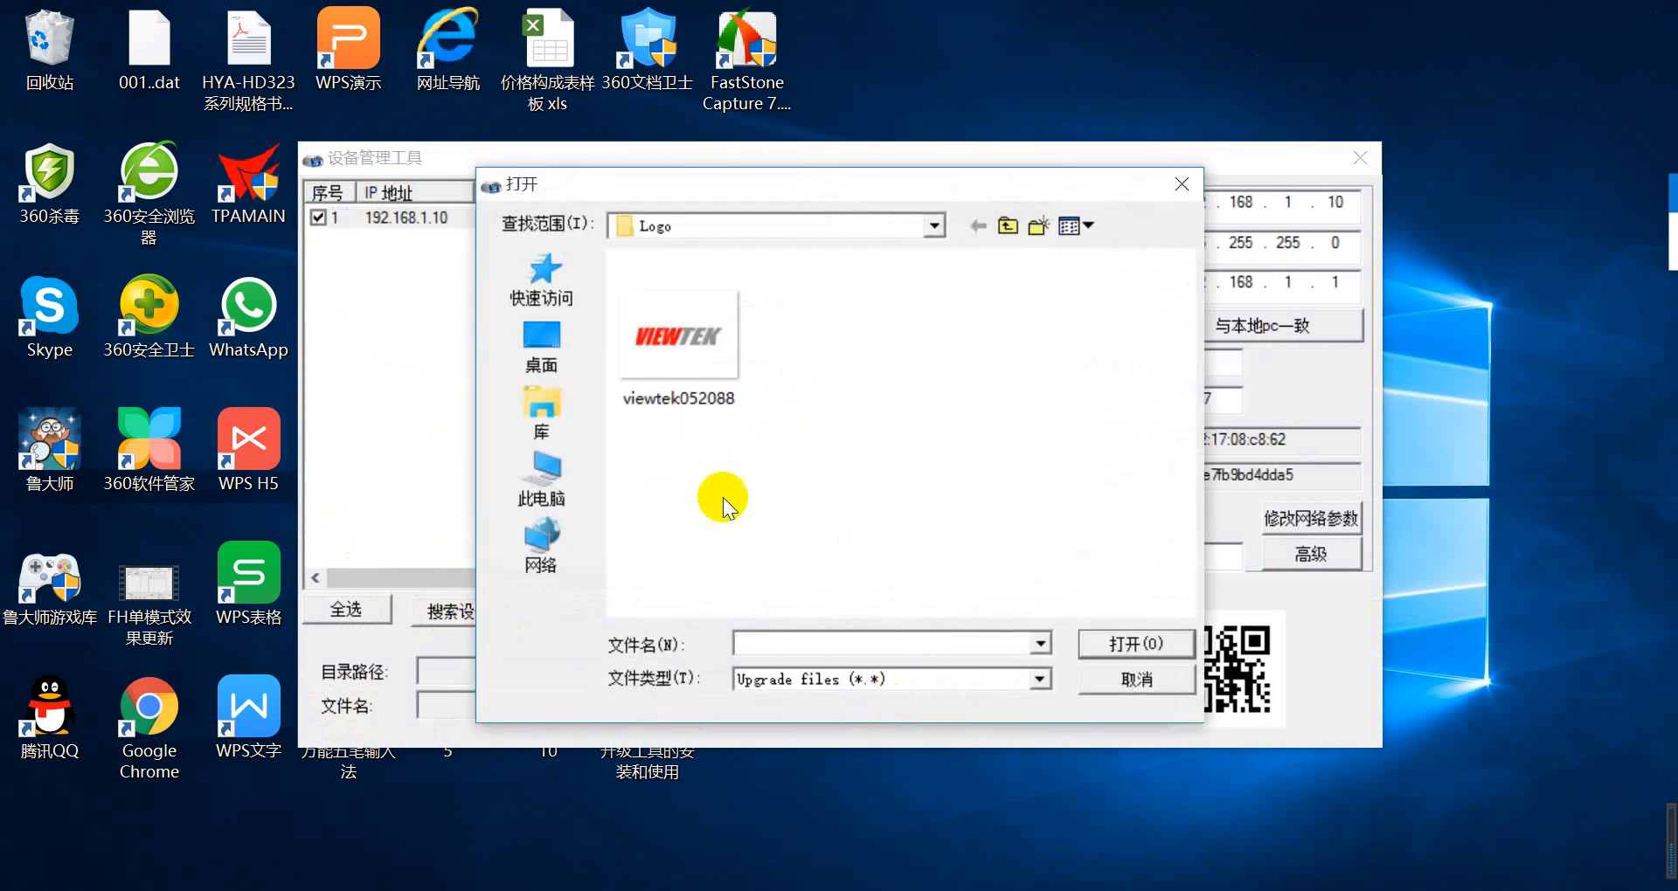
{"action": "mouse_move", "coordinate": [765, 339]}
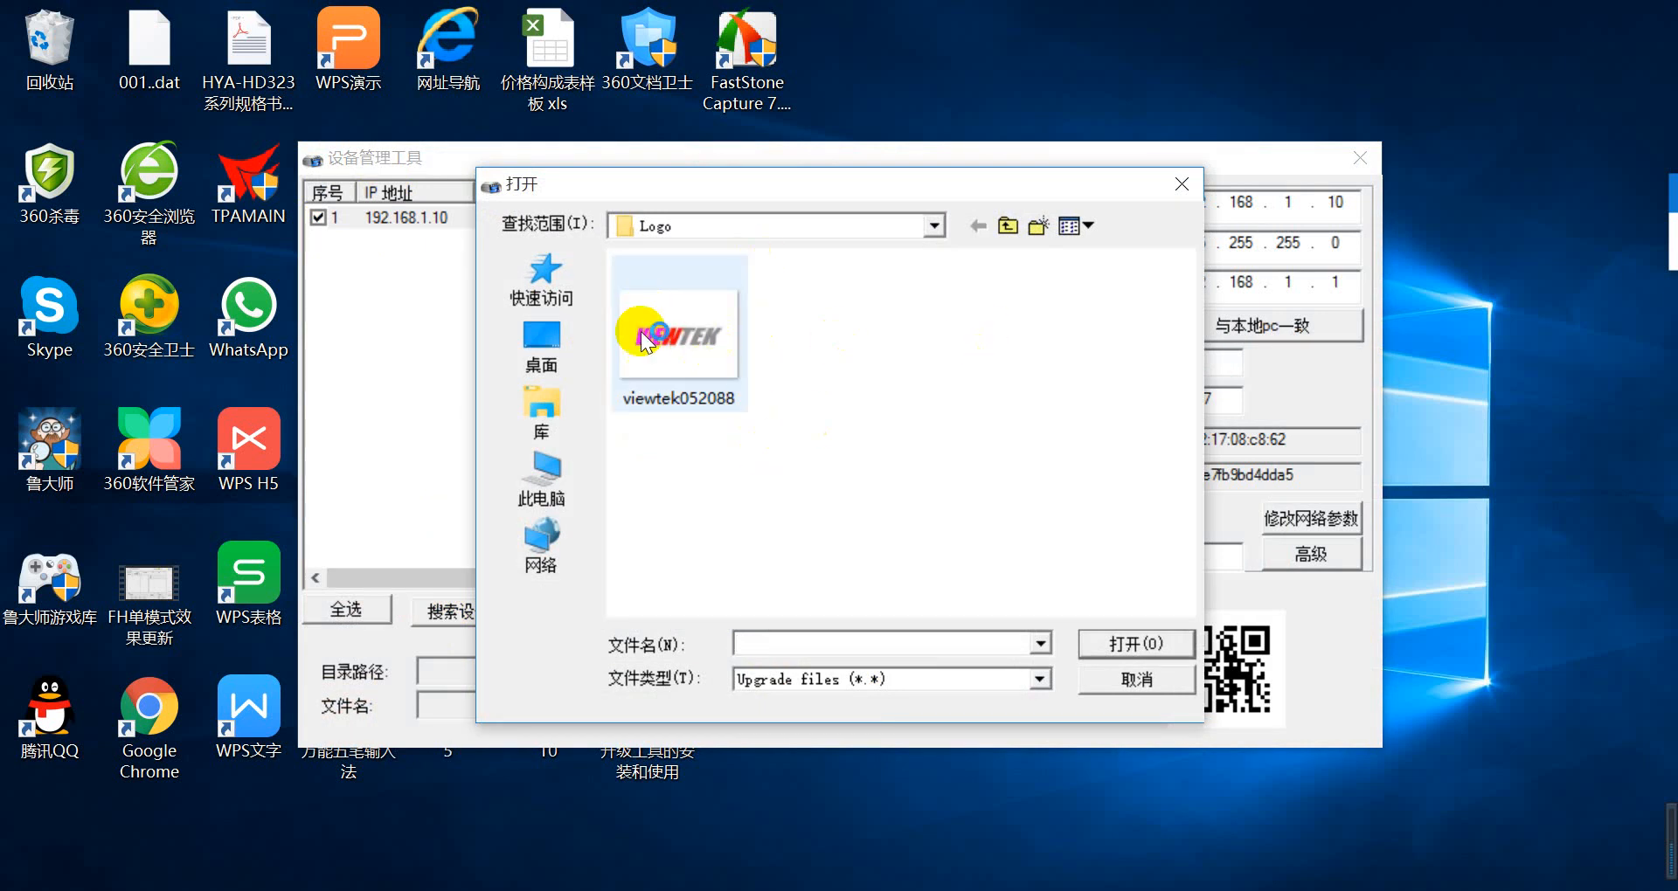
{"action": "mouse_move", "coordinate": [674, 260]}
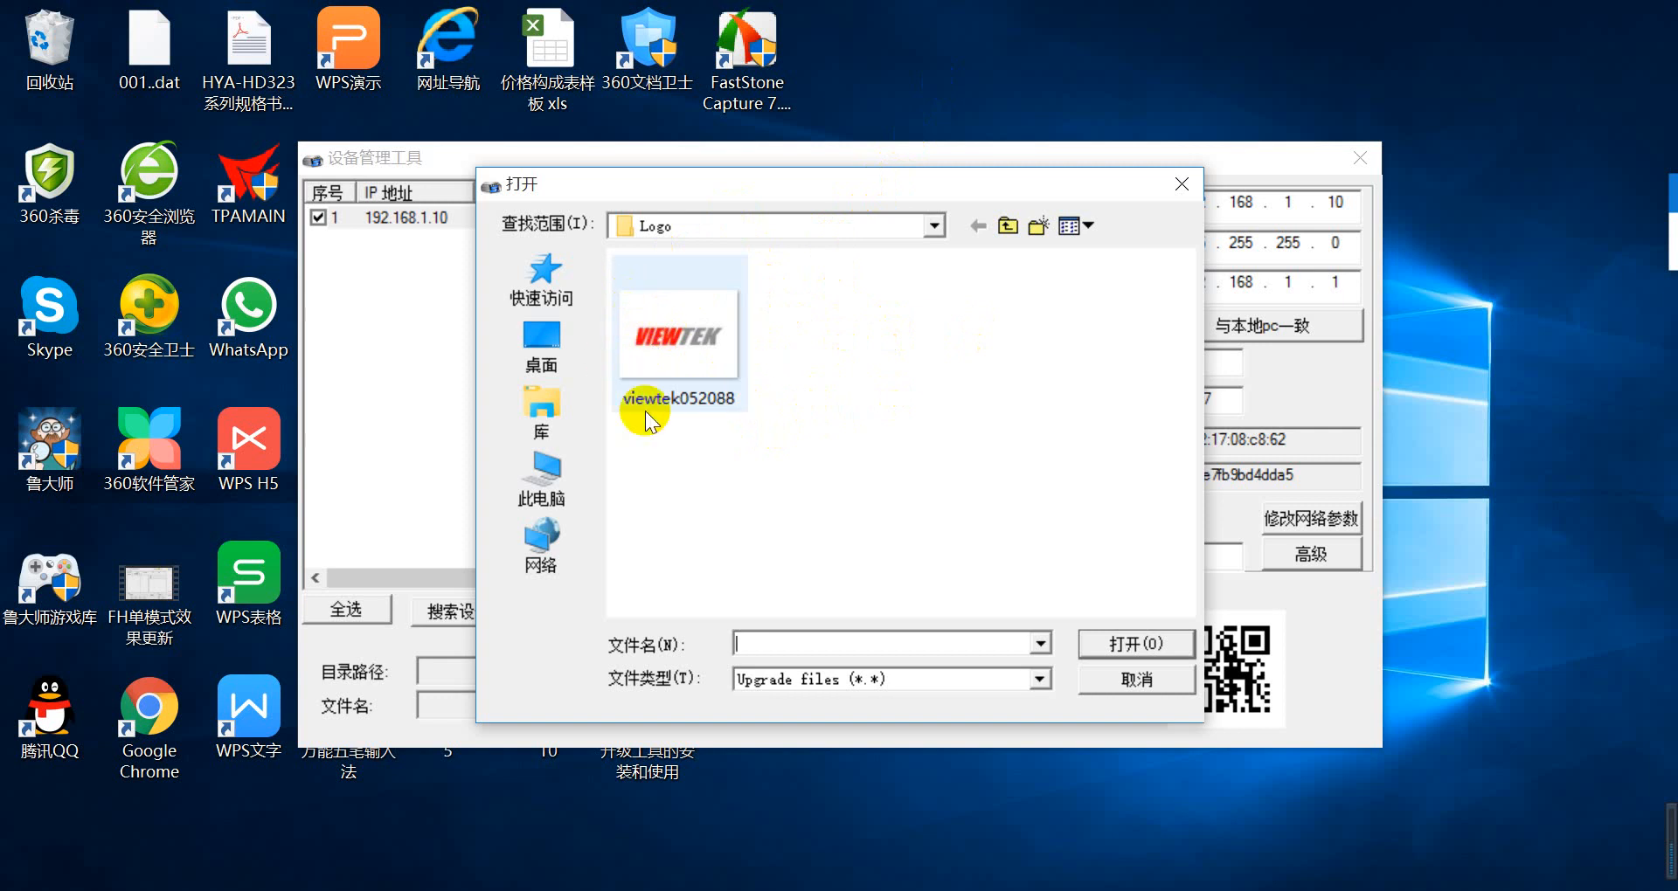
Choose viewtek052088 from the Logo folder in the 打开 dialog.
{"action": "left_click", "coordinate": [679, 332]}
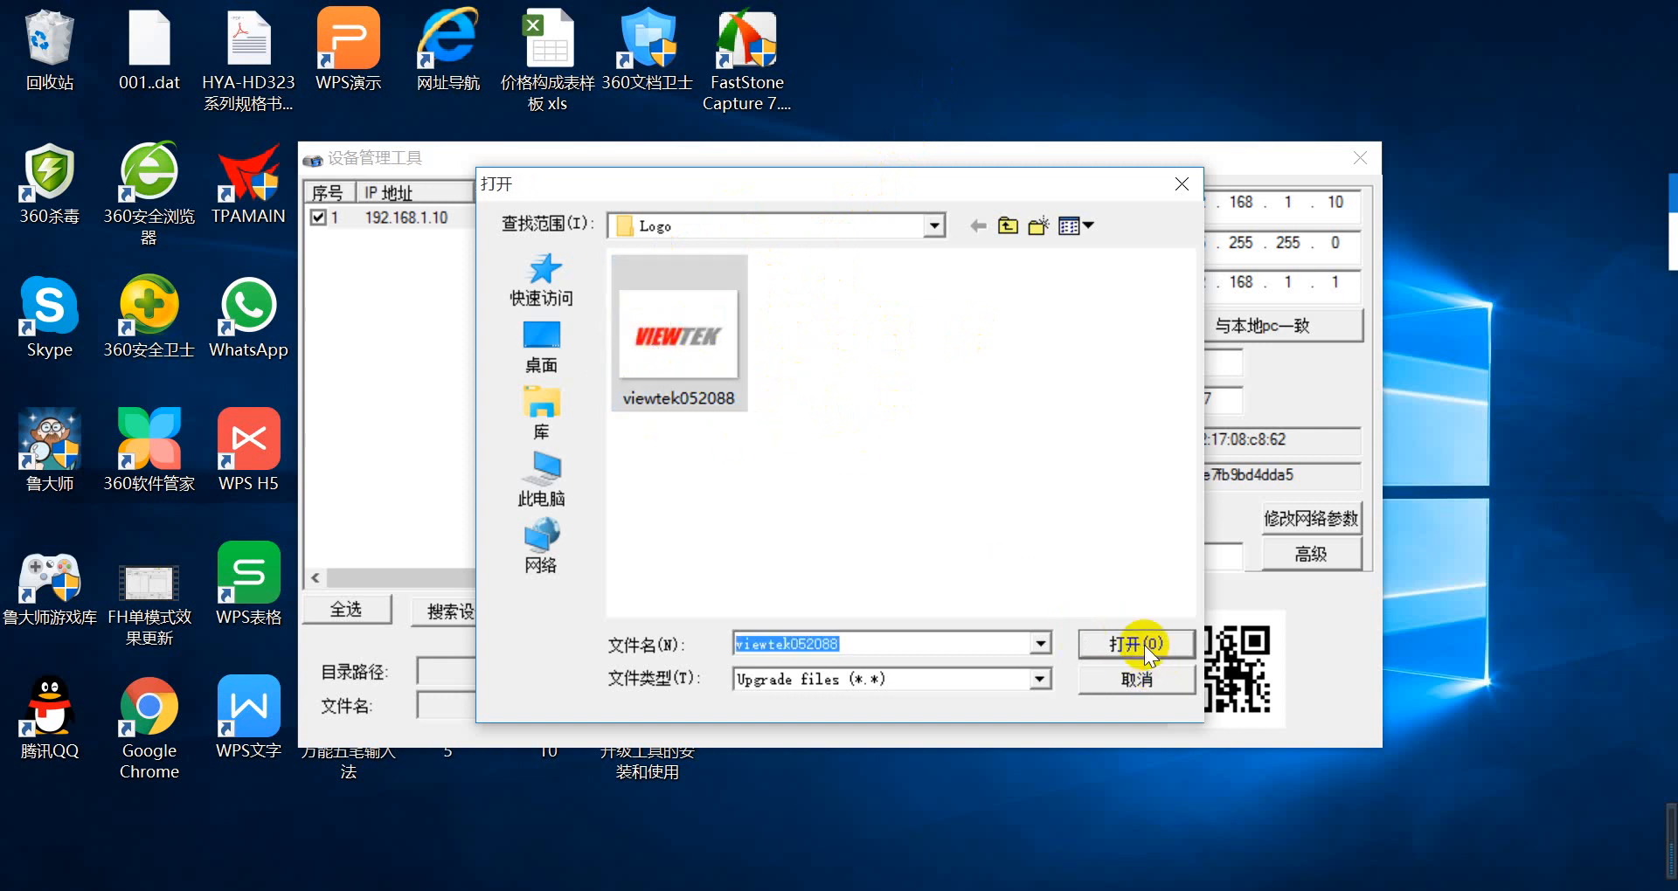
{"action": "left_click", "coordinate": [1134, 644]}
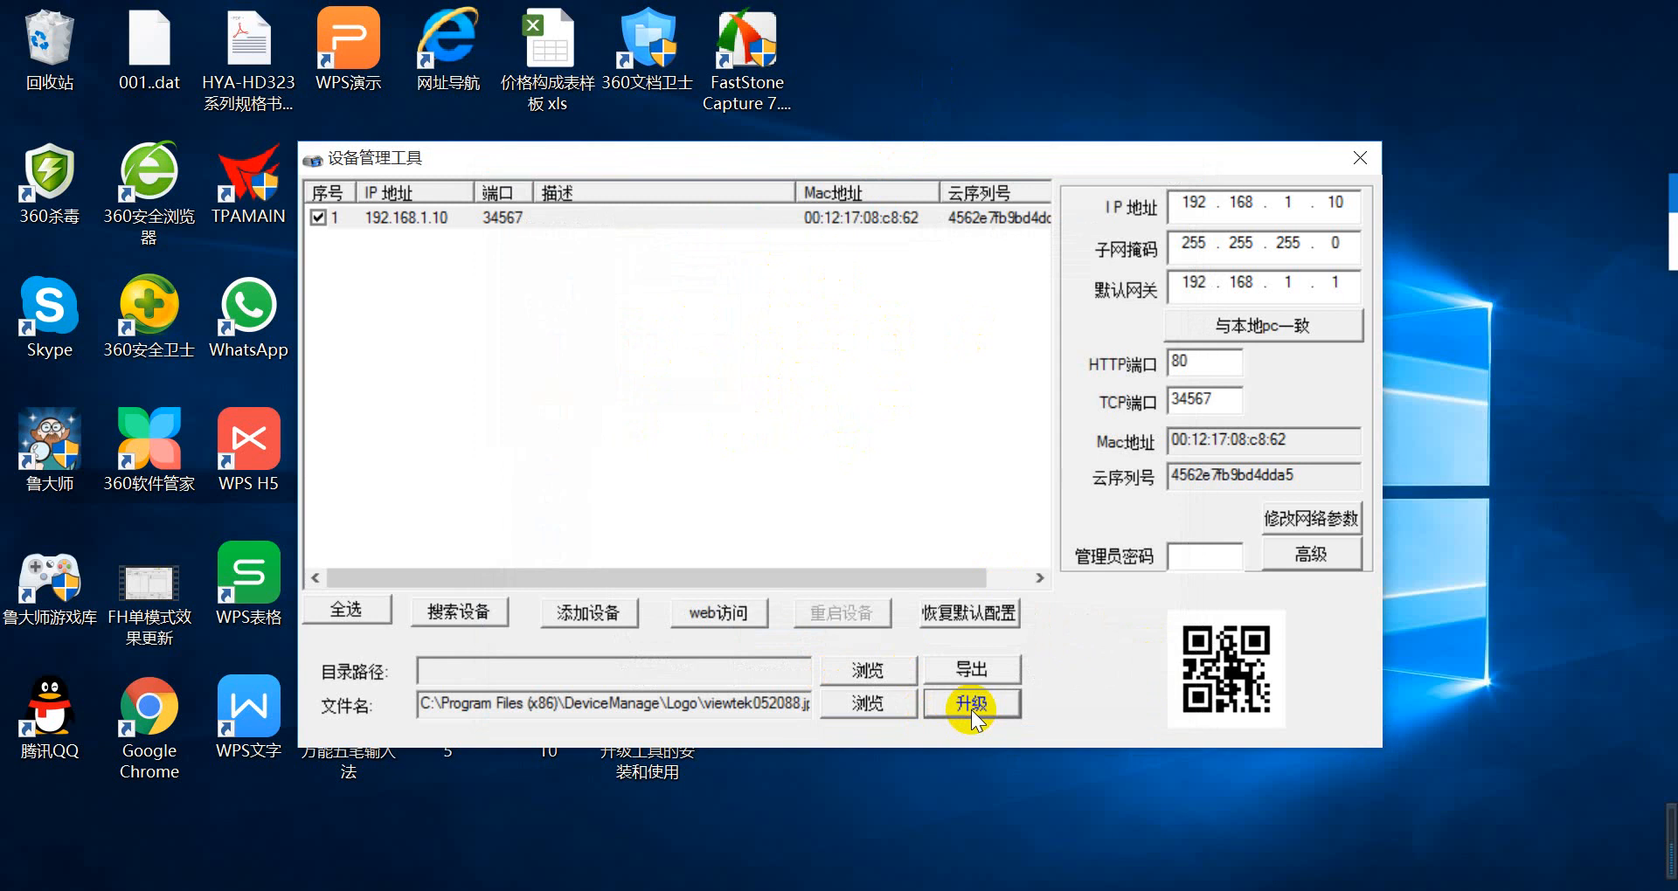
Upload the logo to the DVR until 升级成功 appears, then close DeviceManage.
{"action": "left_click", "coordinate": [971, 705]}
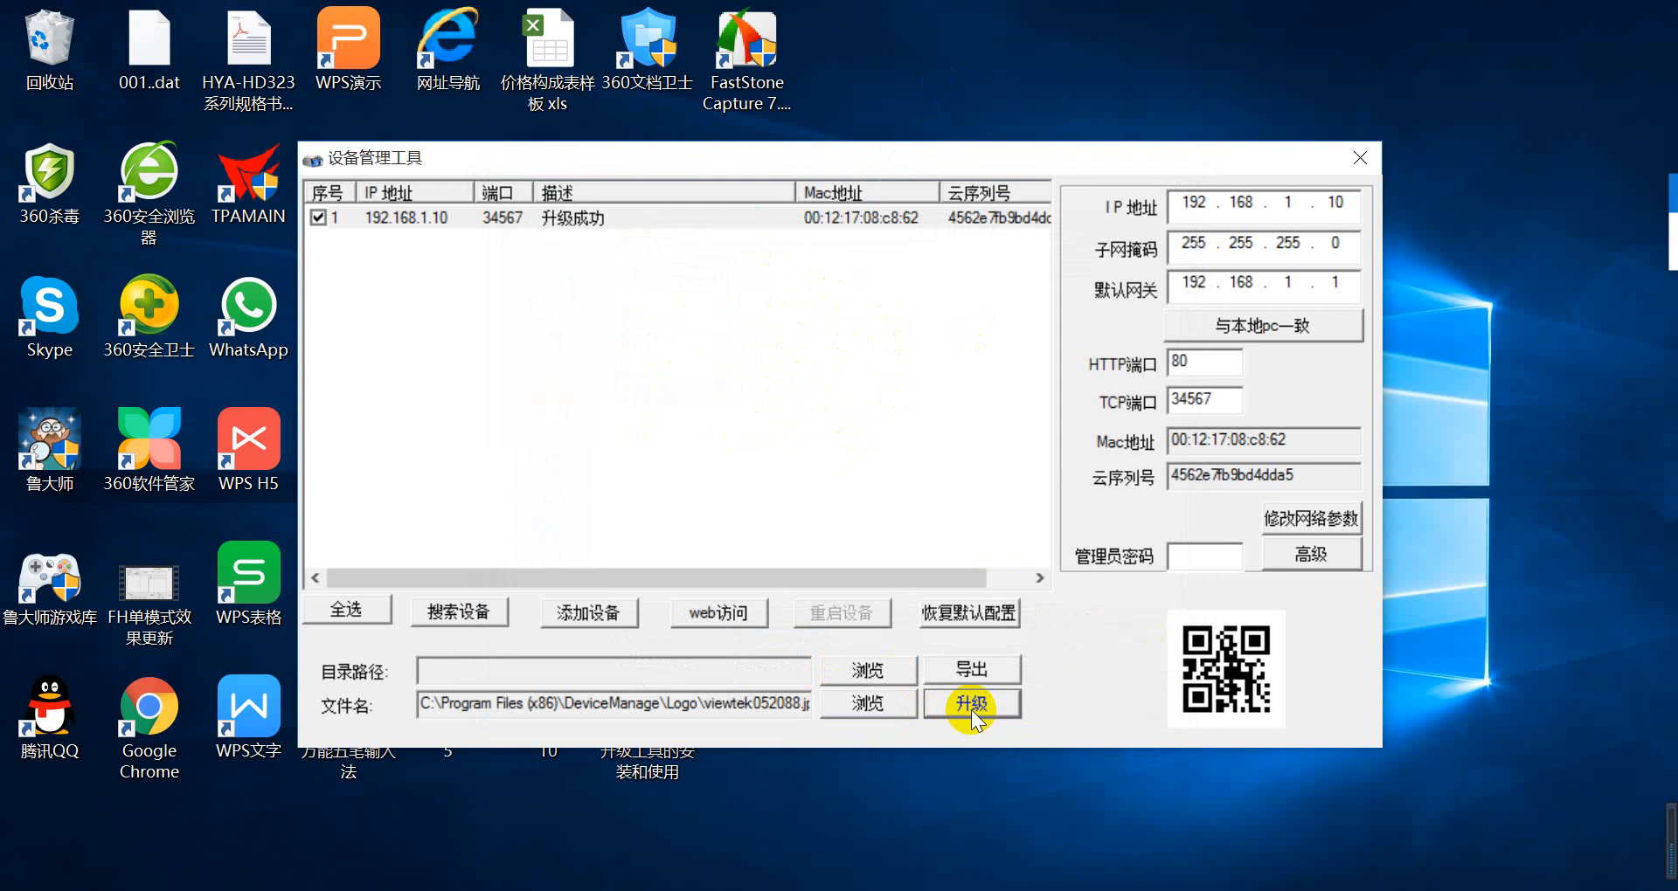
{"action": "mouse_move", "coordinate": [1360, 153]}
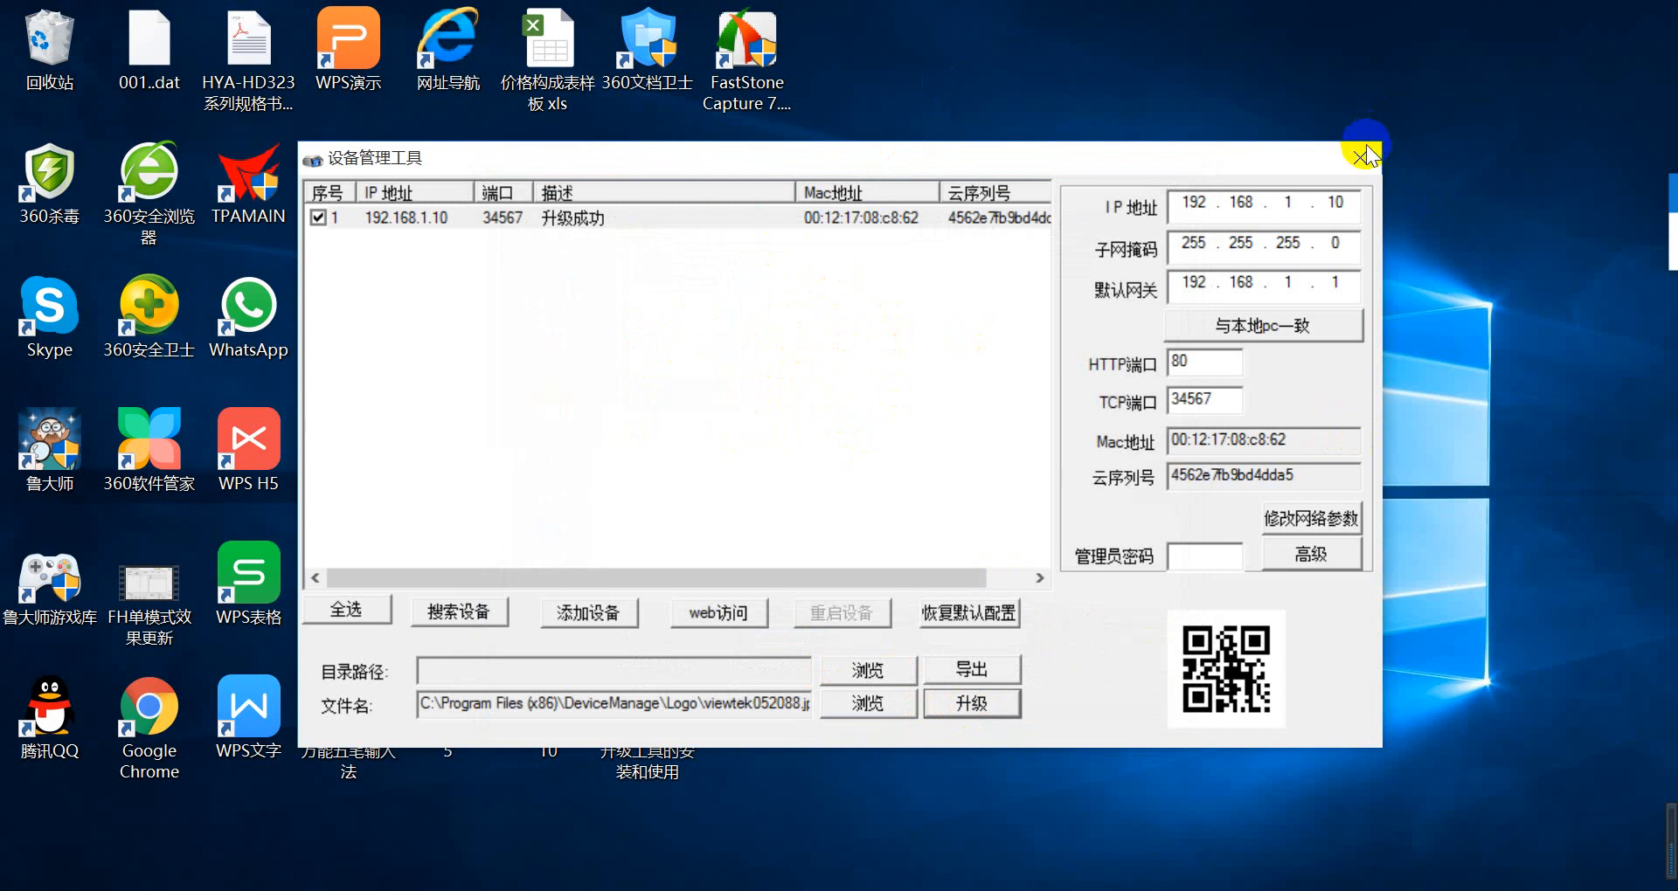
{"action": "mouse_move", "coordinate": [1360, 157]}
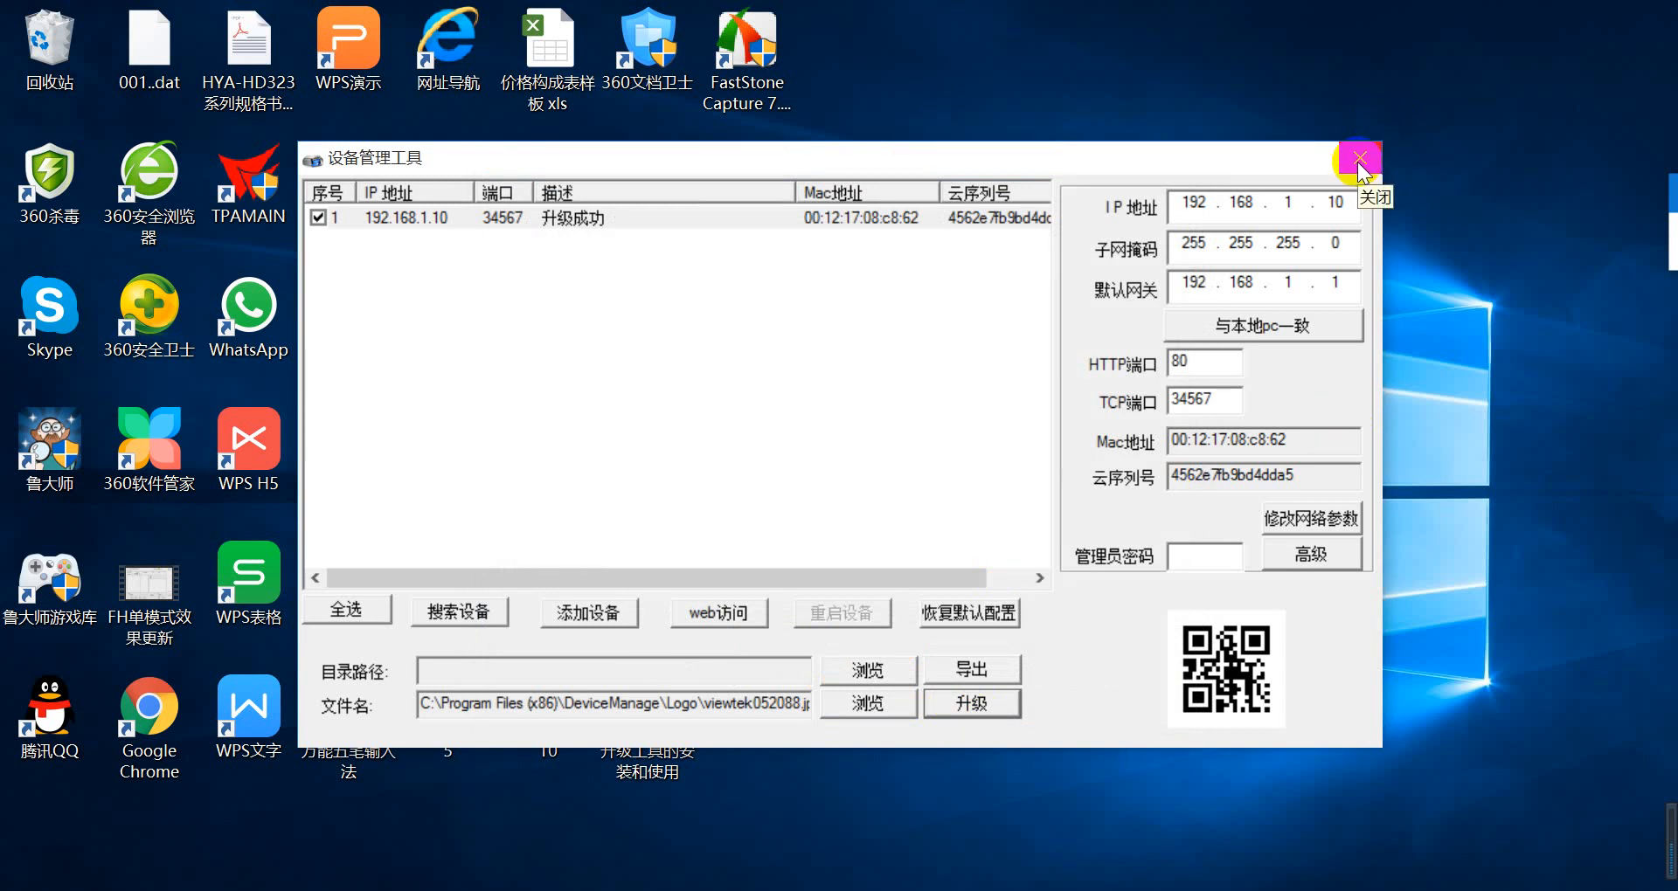
{"action": "left_click", "coordinate": [1356, 161]}
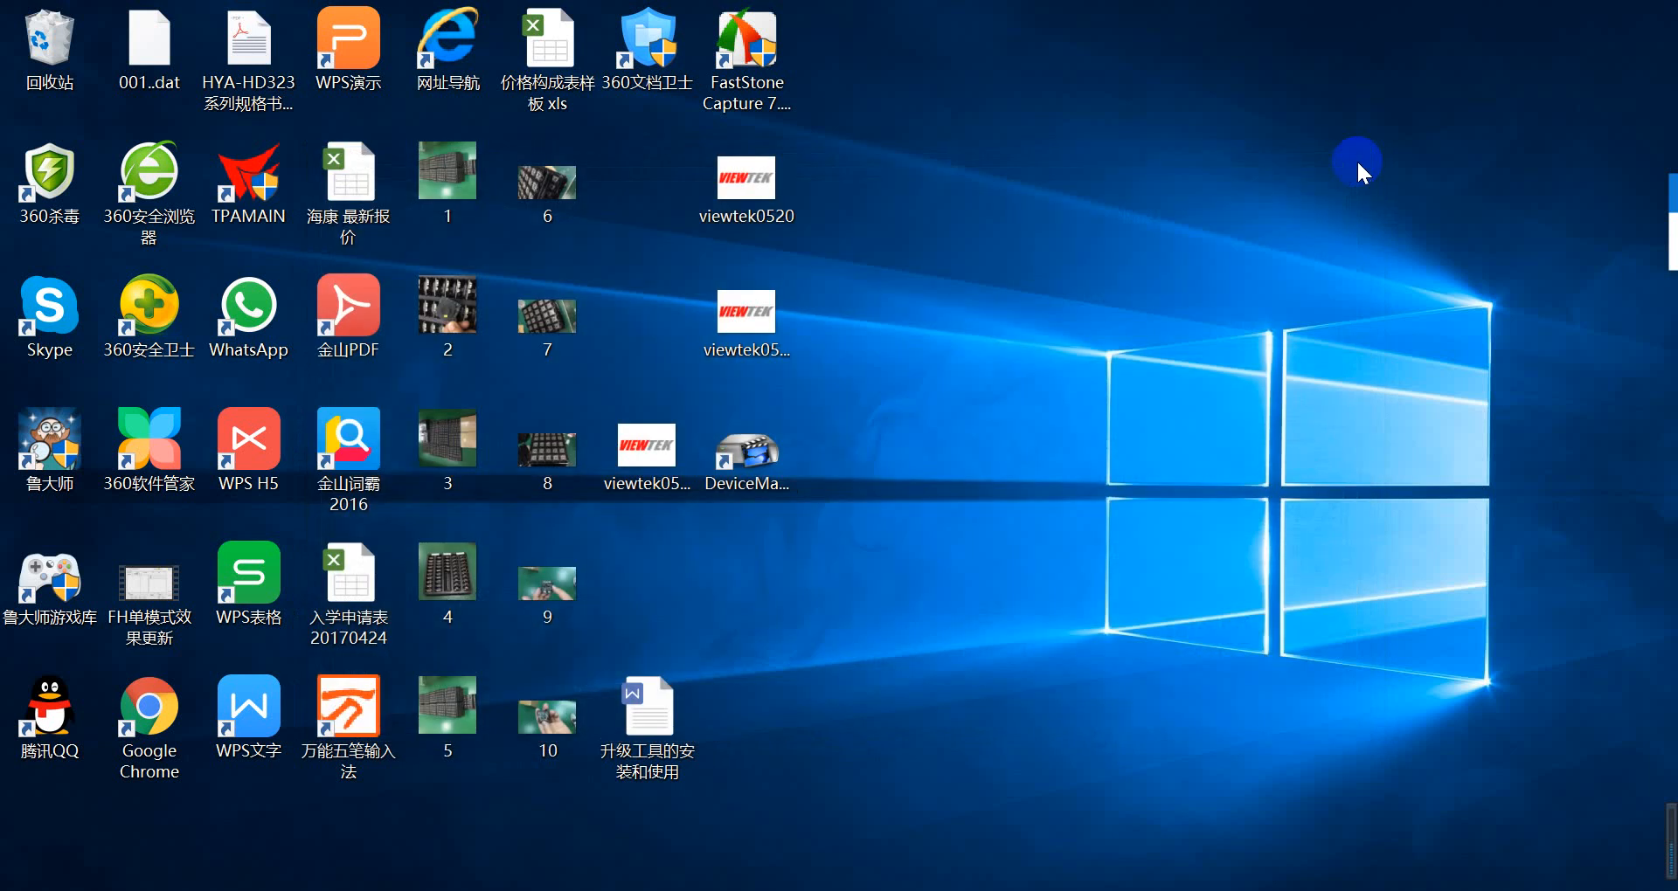
{"action": "mouse_move", "coordinate": [1079, 872]}
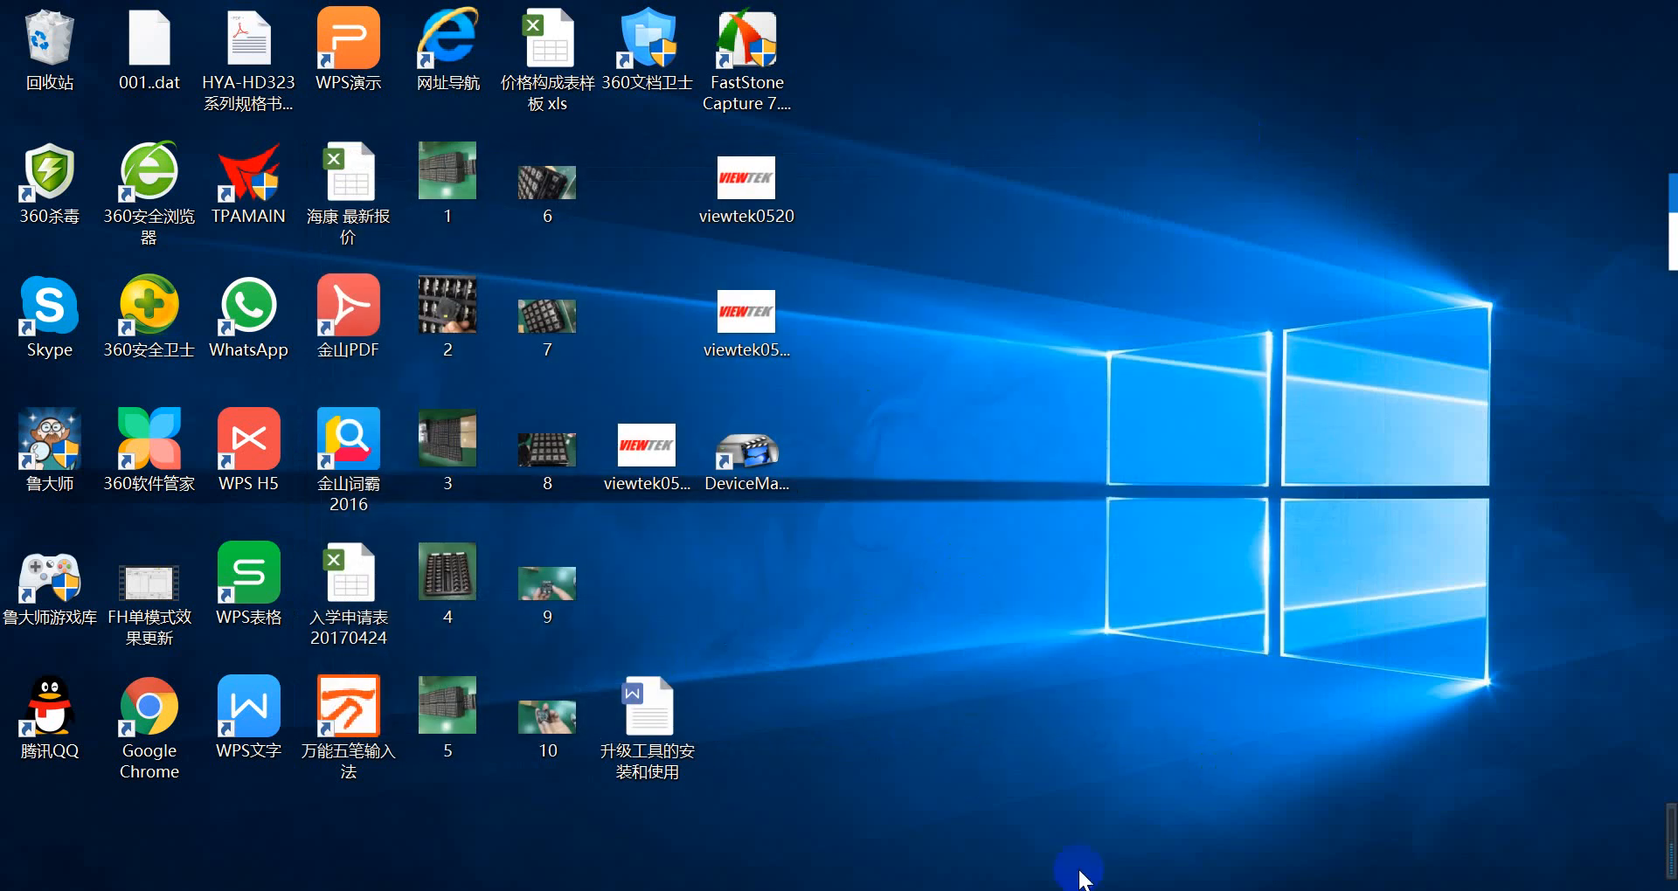